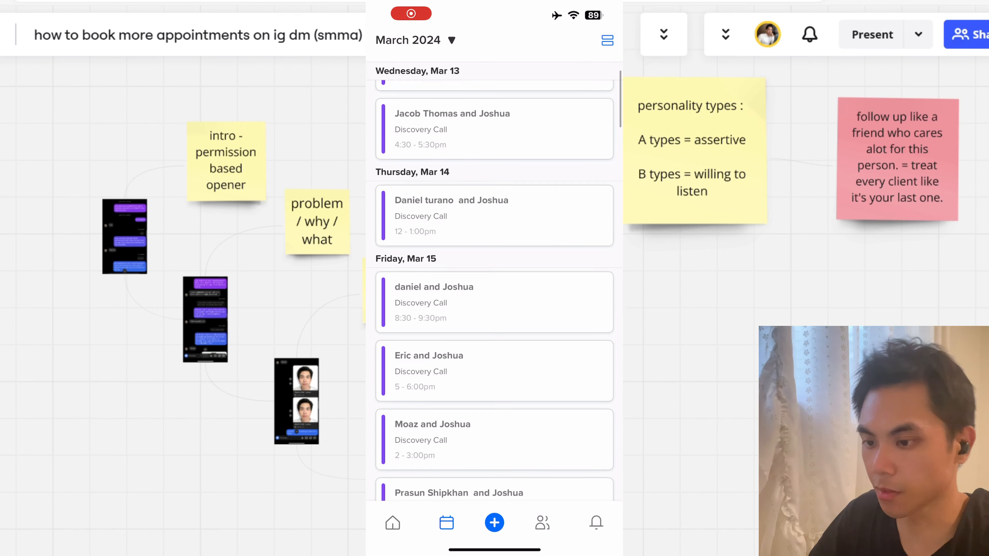
Zoom into the pink note about following up like a caring friend
scroll(down, 3)
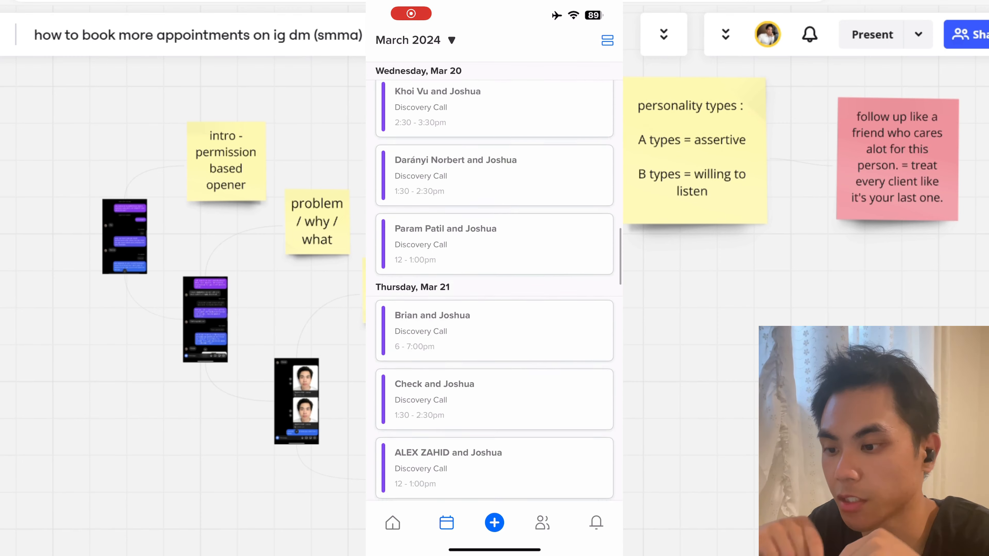
scroll(down, 3)
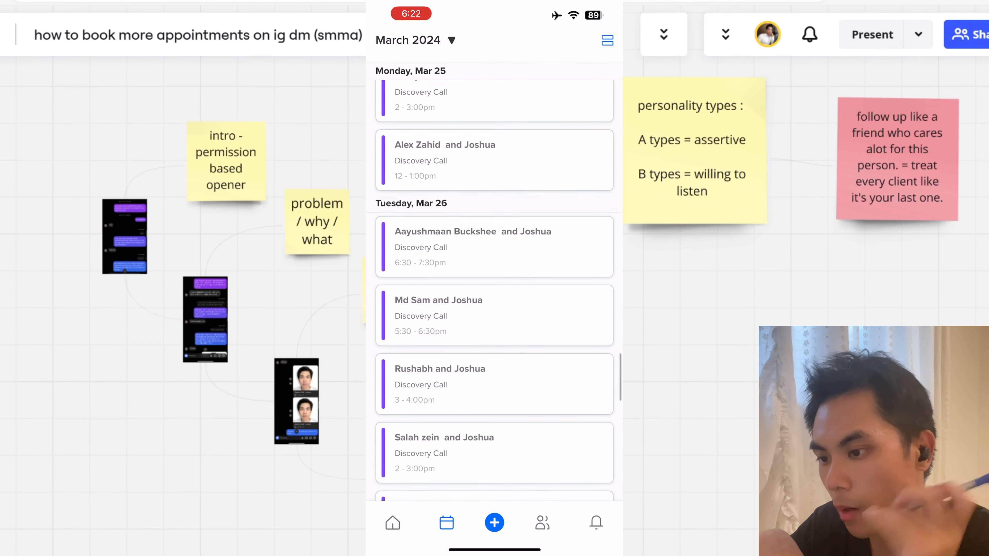
scroll(down, 3)
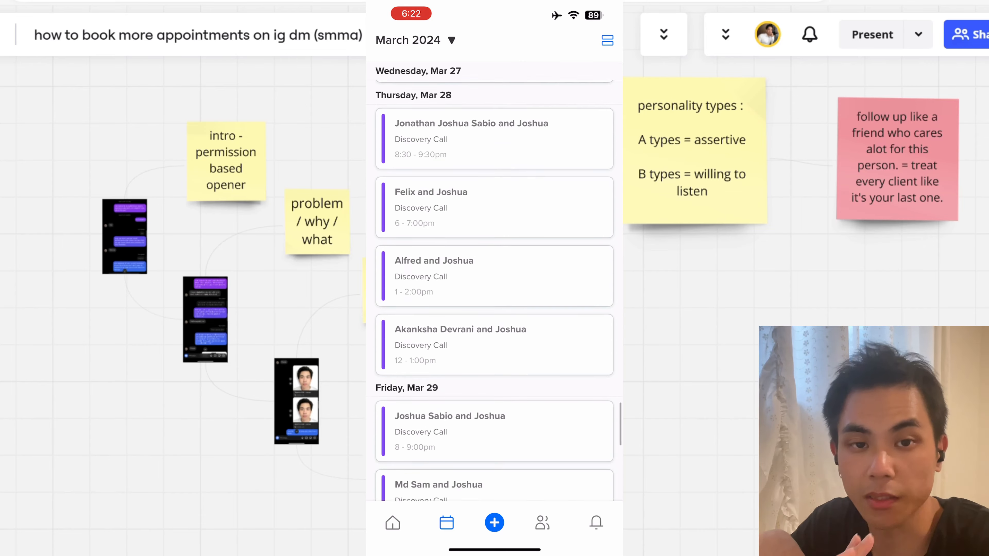
scroll(down, 3)
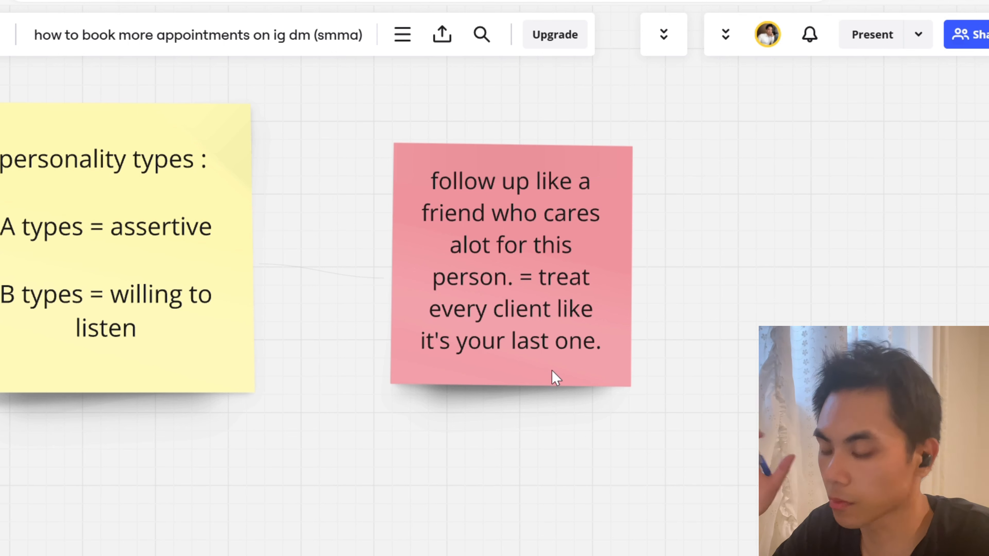
mouse_move(570, 299)
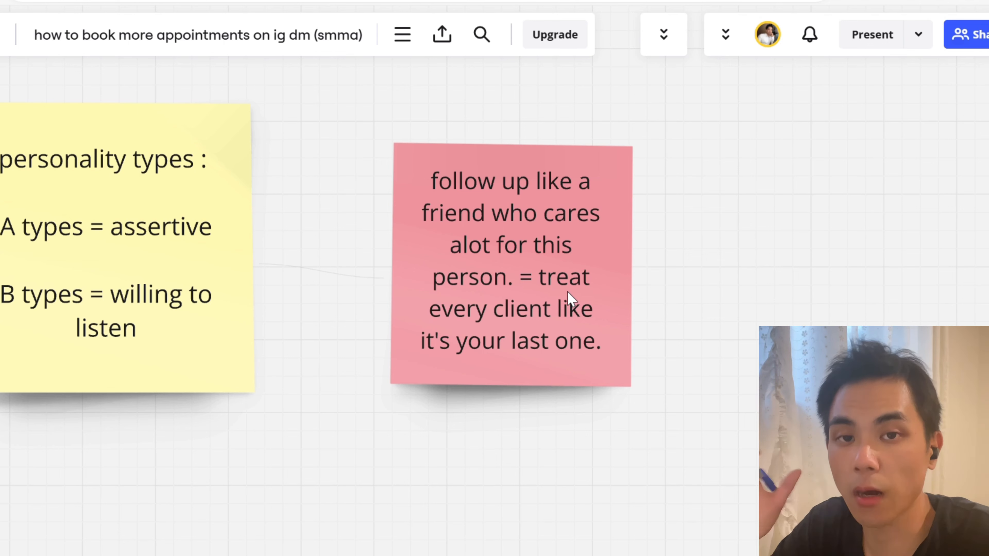
mouse_move(526, 149)
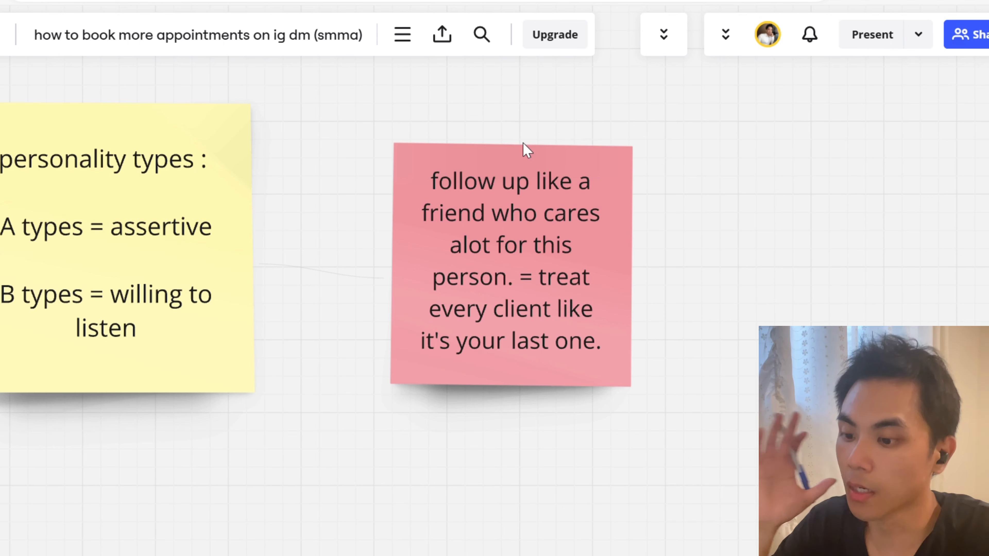
mouse_move(517, 259)
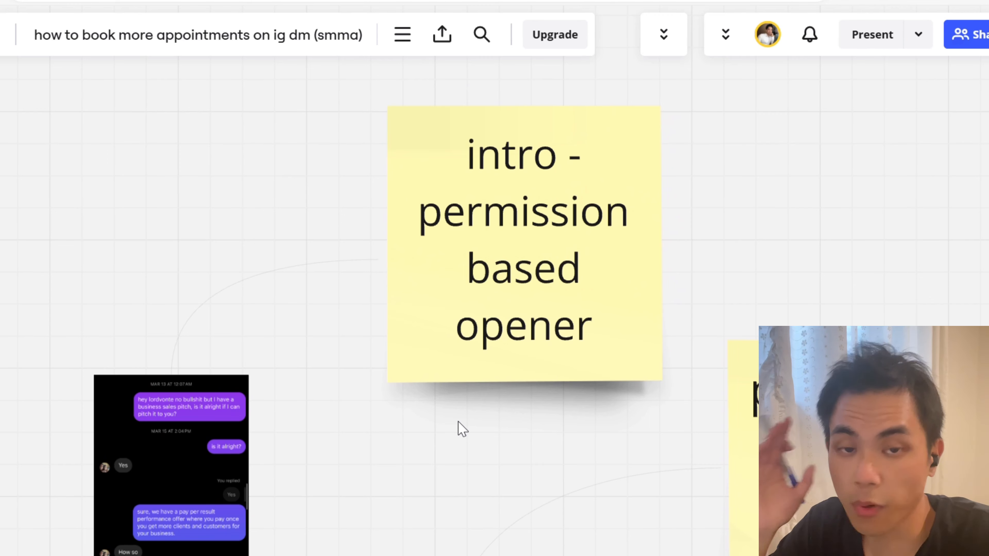
mouse_move(453, 429)
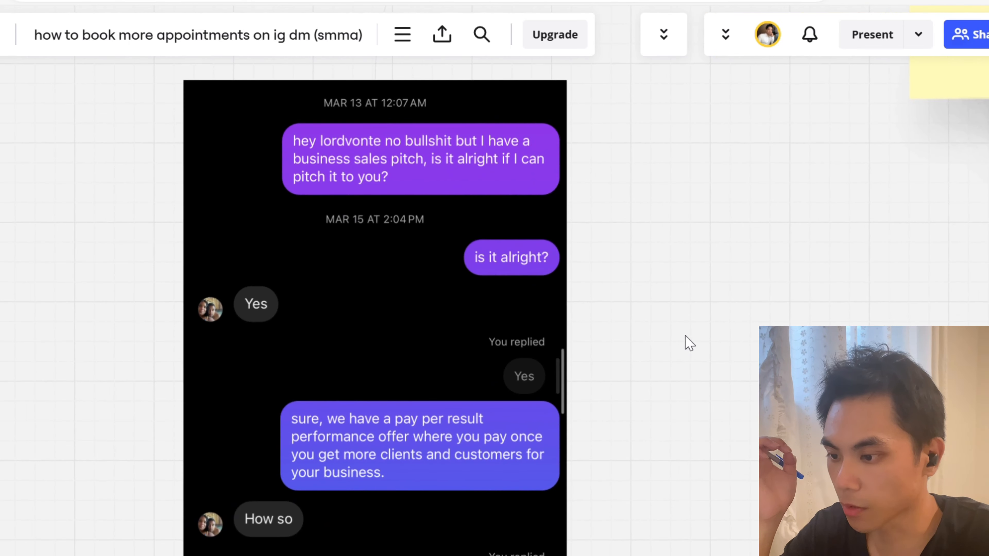
mouse_move(430, 183)
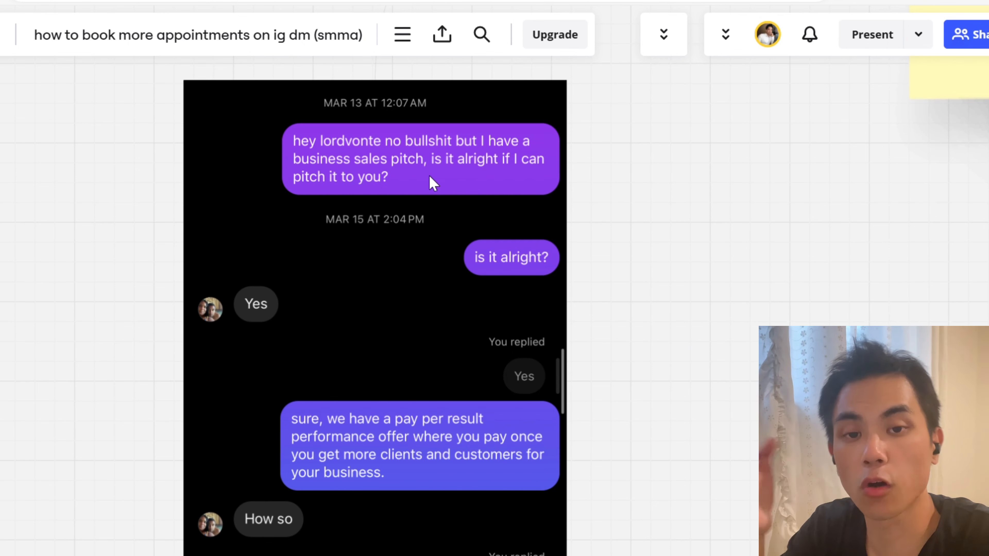
mouse_move(596, 193)
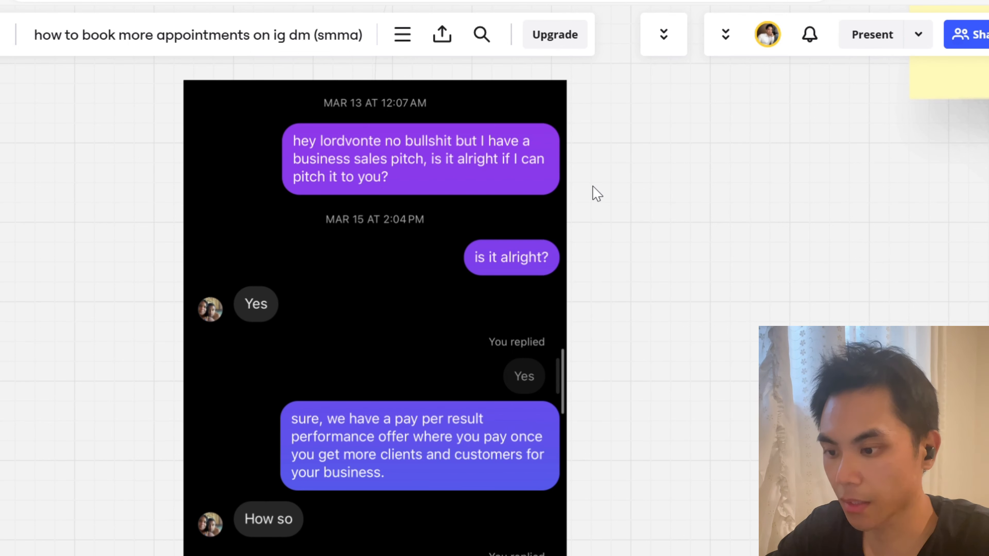
mouse_move(517, 299)
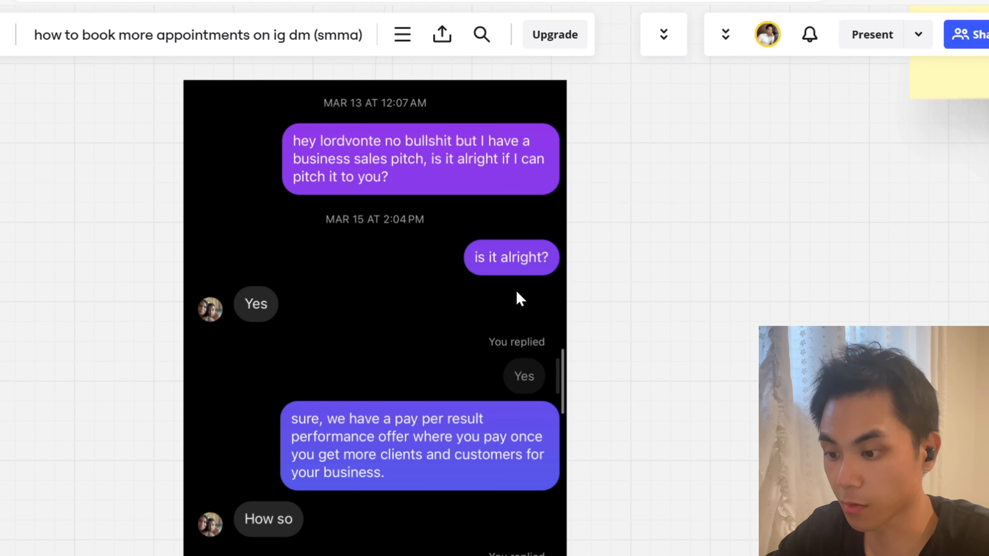
mouse_move(569, 221)
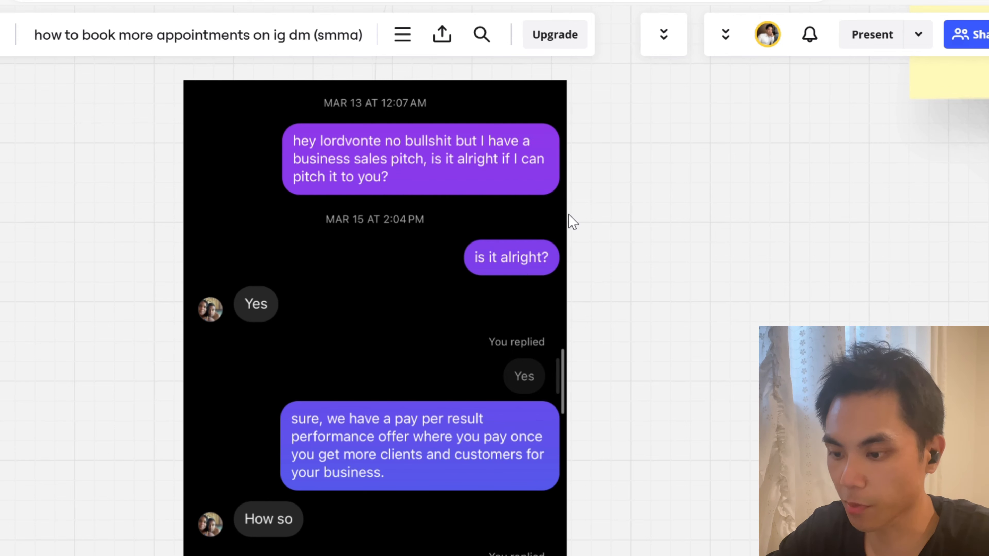
mouse_move(554, 211)
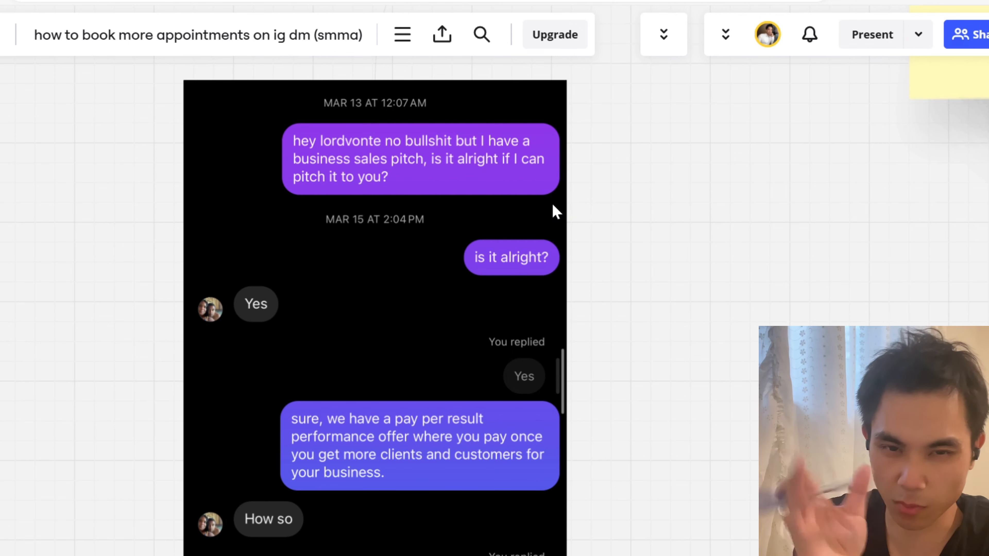
Scroll down the DM screenshot to the reply about results depending on the prospect's business
scroll(down, 3)
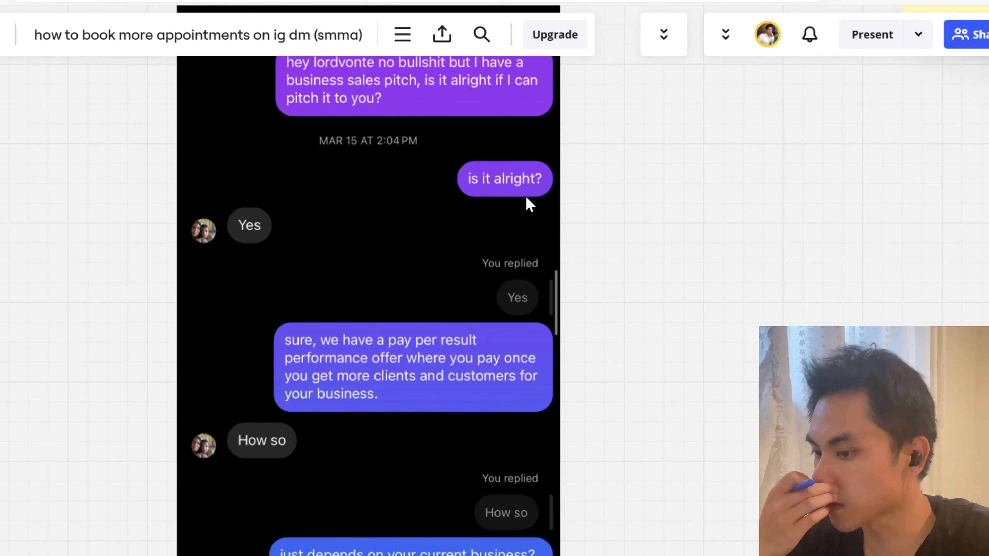
scroll(down, 3)
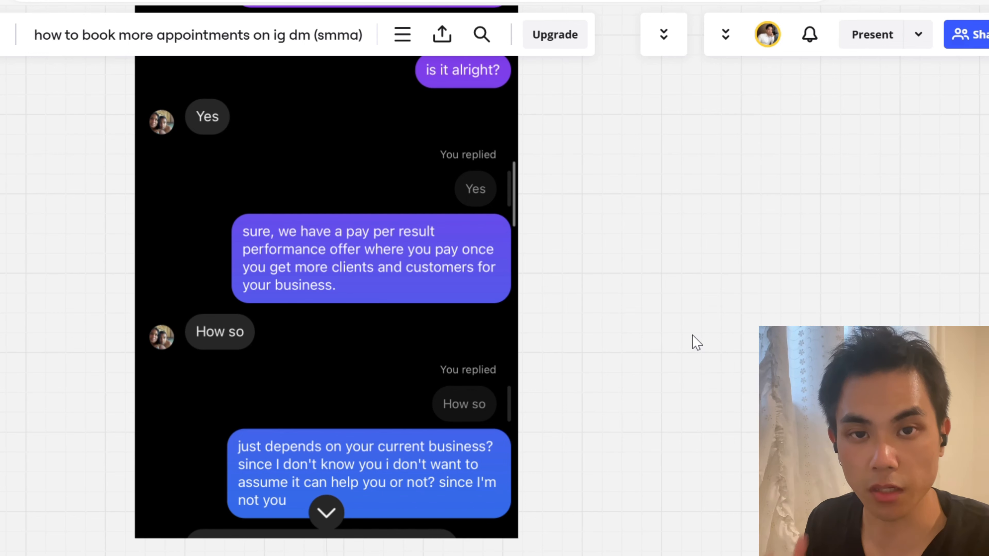
mouse_move(162, 288)
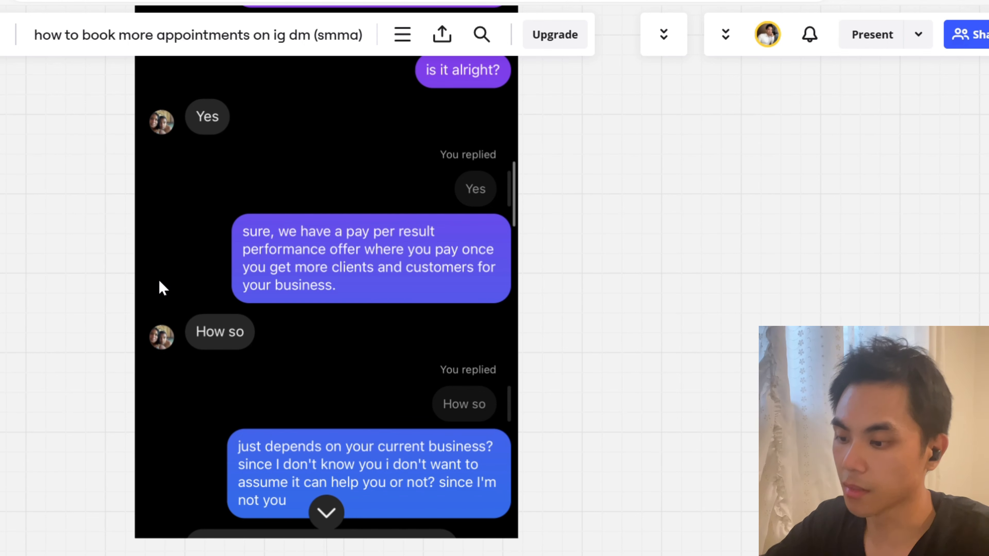
mouse_move(226, 339)
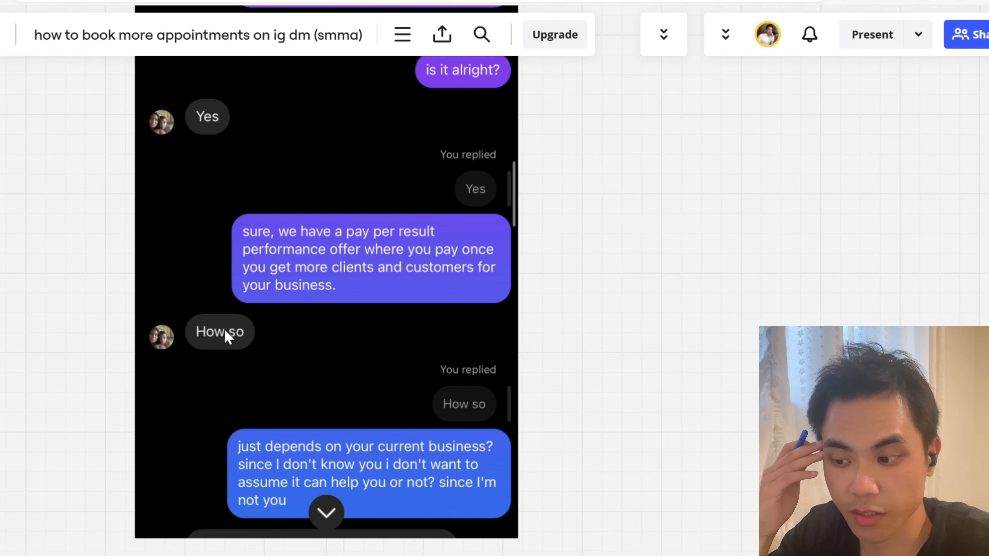
mouse_move(681, 343)
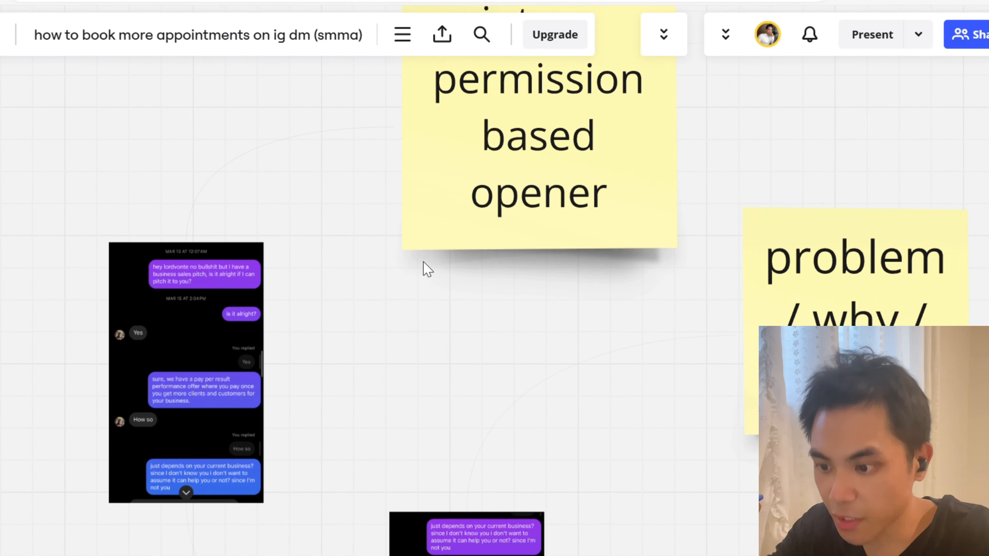
Pan from the 'problem / why / what' sticky to the Instagram DM screenshot below it
drag(422, 268, 642, 418)
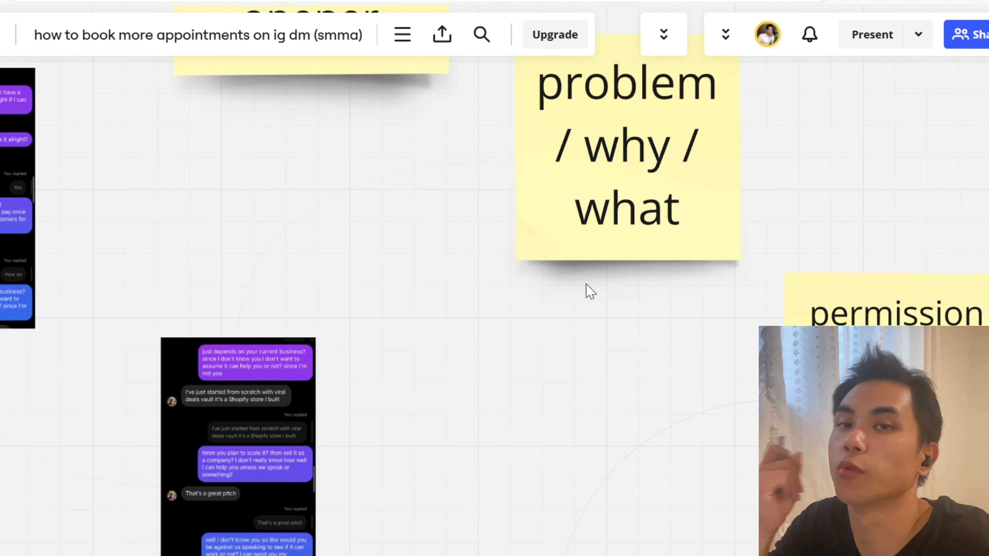
mouse_move(379, 358)
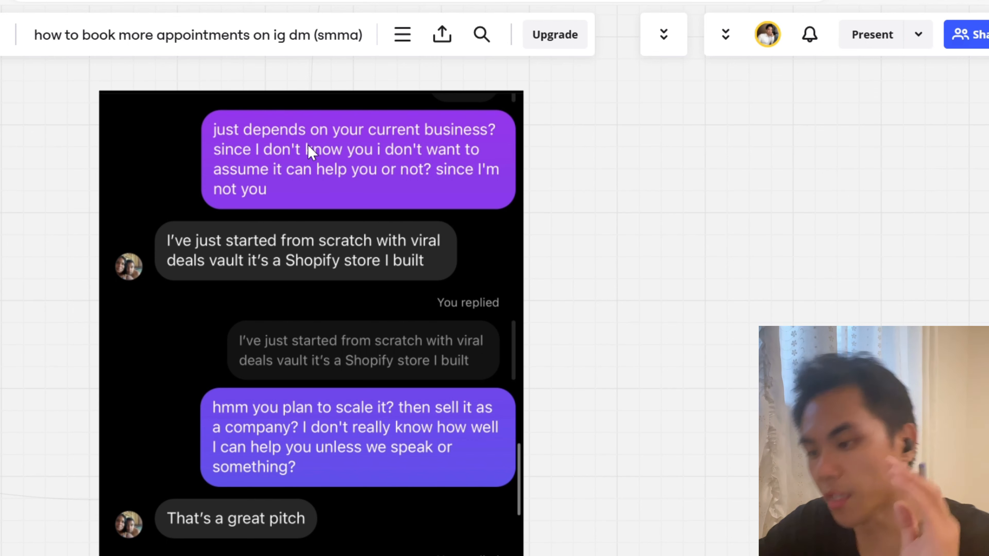
Scroll down to the 'That's a great pitch' exchange and call invitation in the DM screenshot
scroll(down, 3)
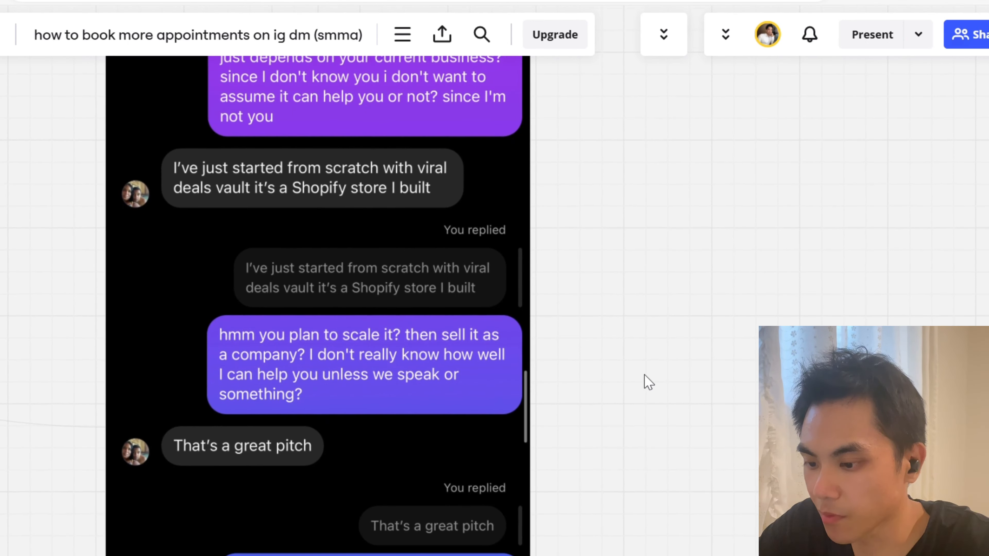
scroll(down, 3)
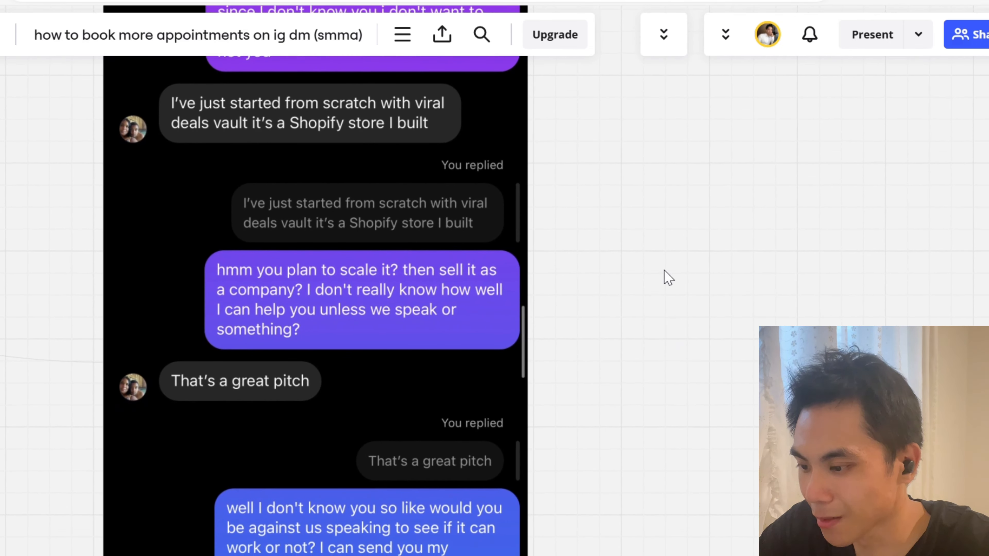
mouse_move(725, 245)
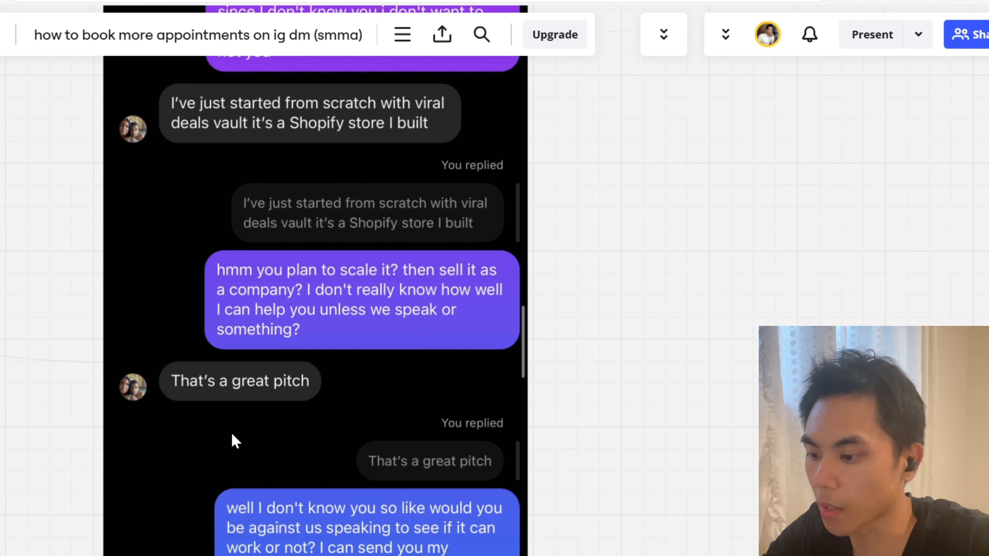
mouse_move(628, 353)
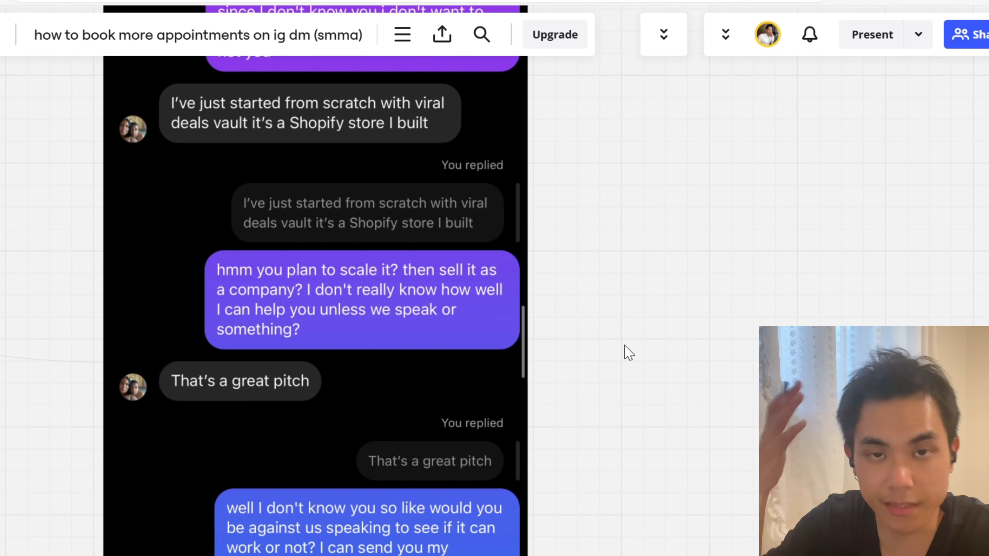
mouse_move(671, 351)
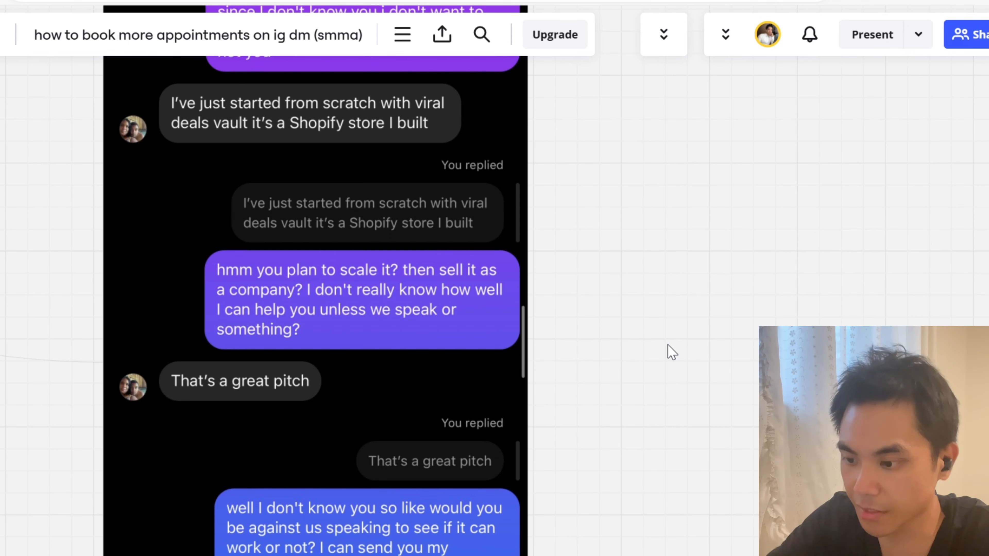
Scroll down to the prospect's 'Please' reply to the calendar offer
scroll(down, 3)
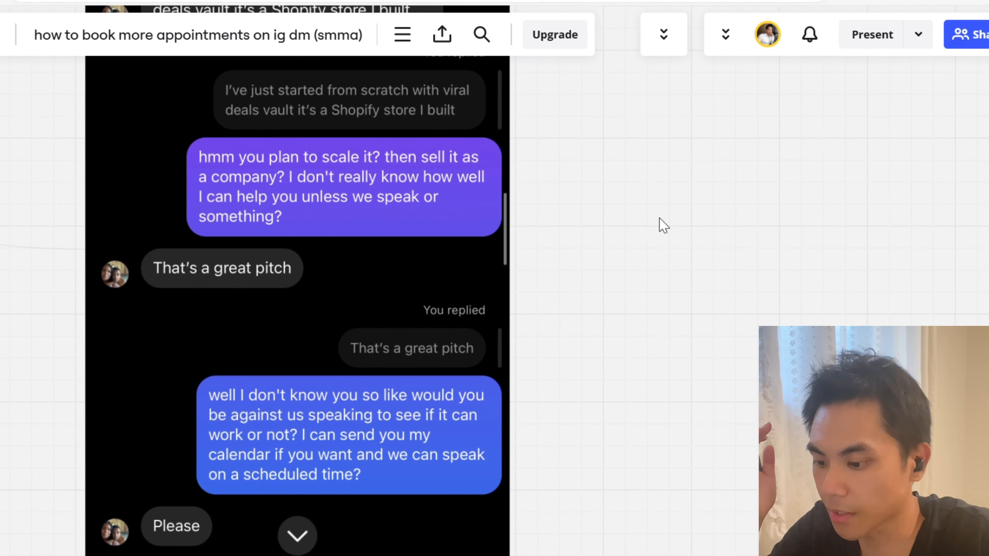
mouse_move(584, 378)
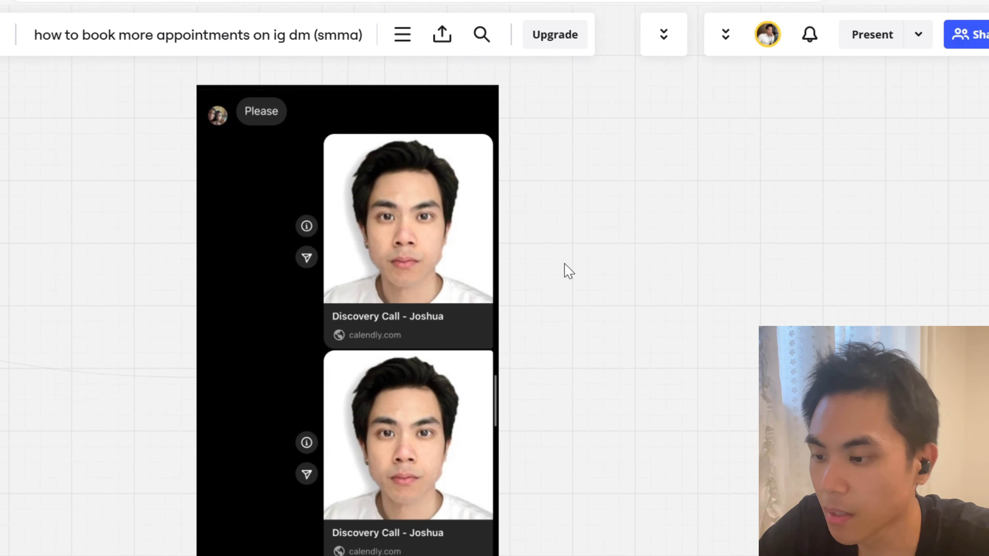
mouse_move(621, 210)
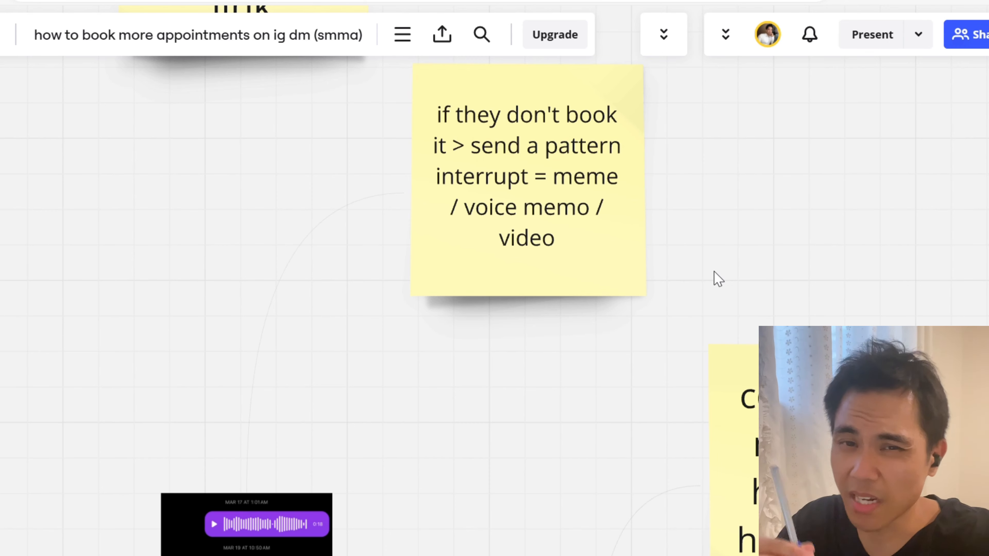
mouse_move(733, 312)
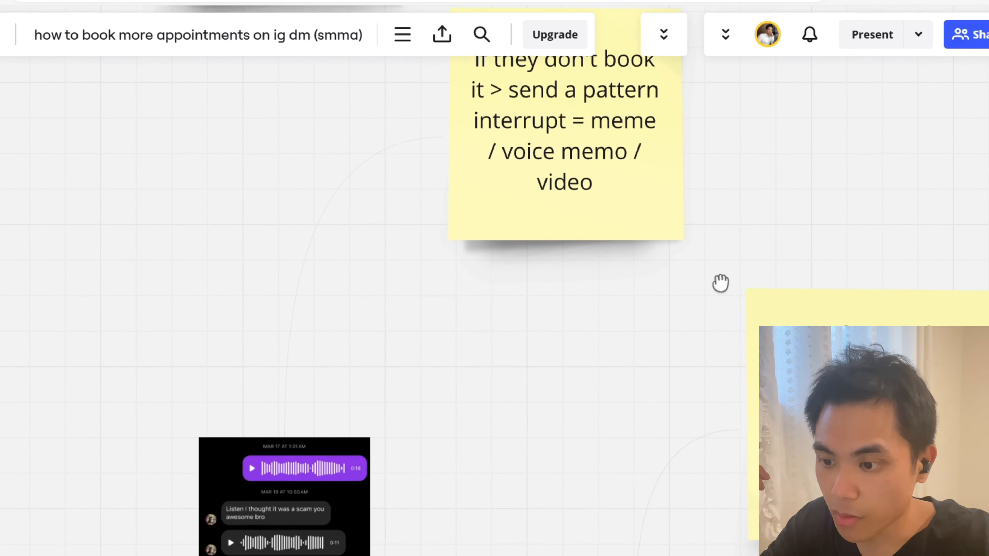
Pan toward the voice memo DM screenshot under the 'if they don't book it' sticky
drag(720, 283, 584, 191)
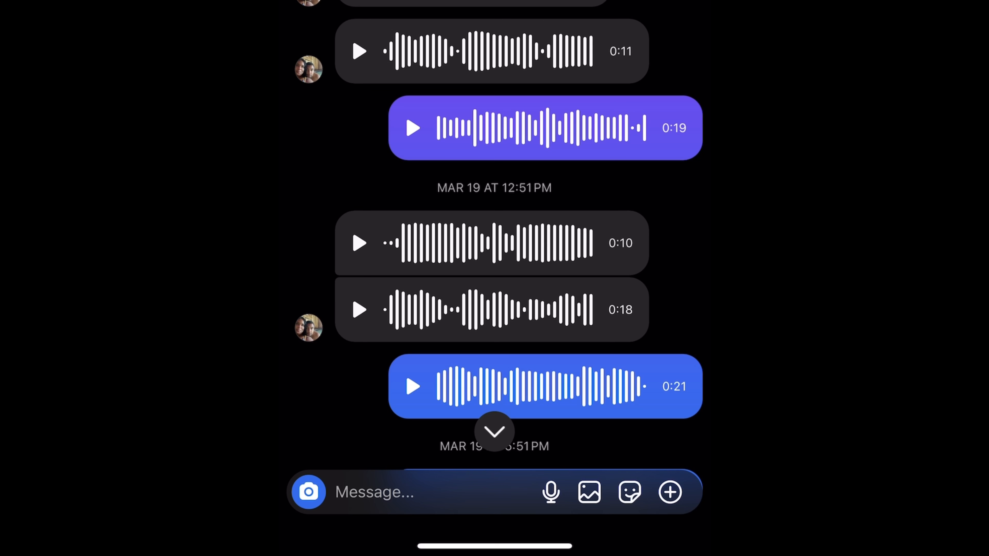
Bring the voice-message DM screenshot into close view, then back to the board beside the reminder note
click(412, 128)
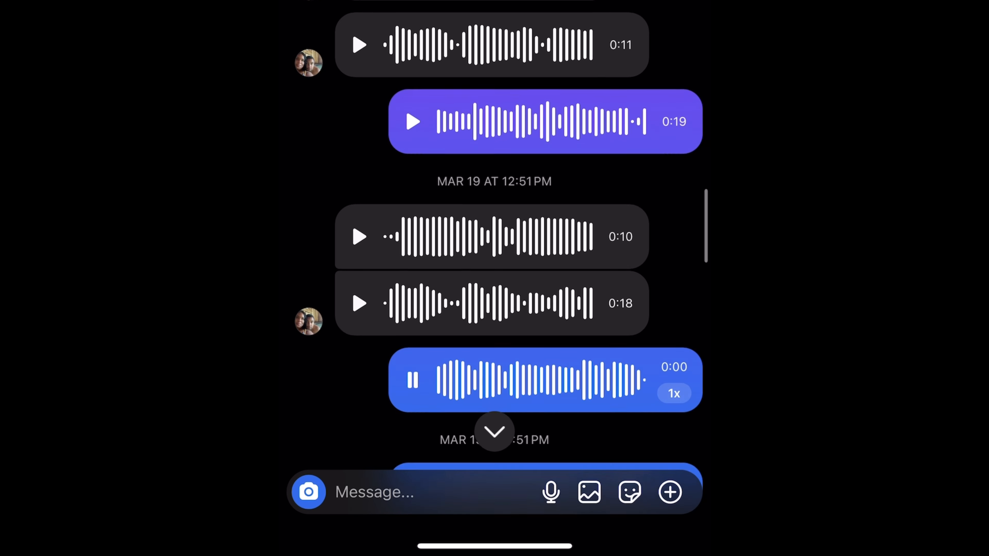
scroll(down, 3)
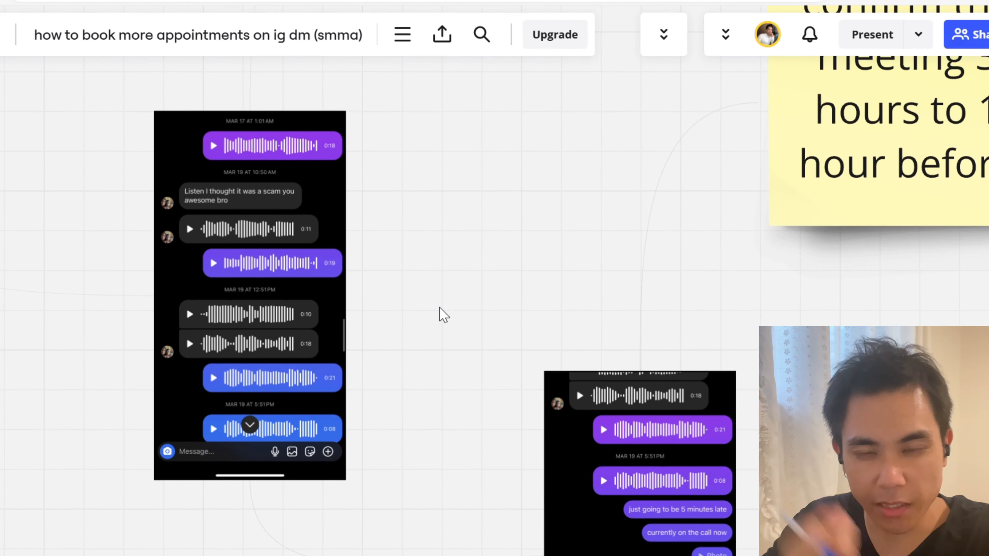
mouse_move(448, 297)
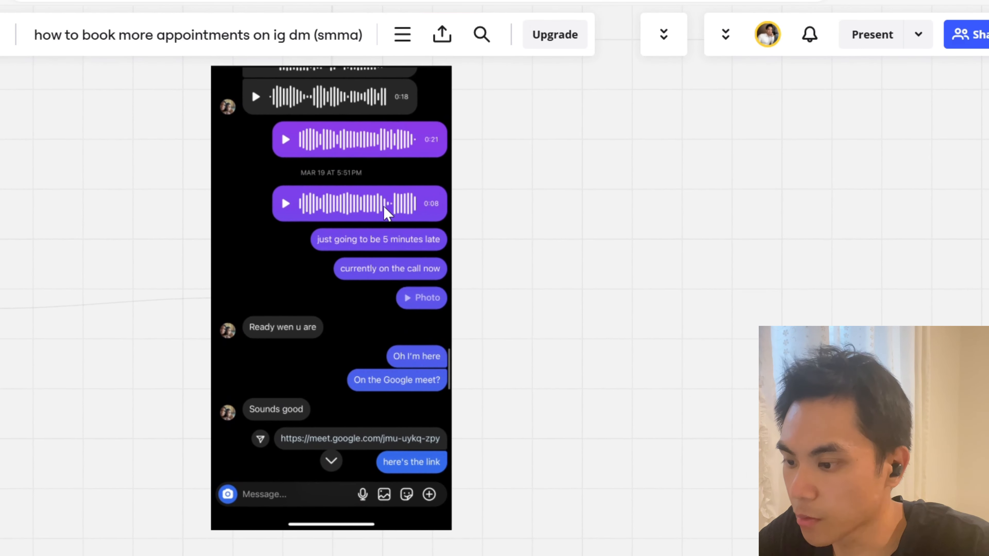
mouse_move(557, 205)
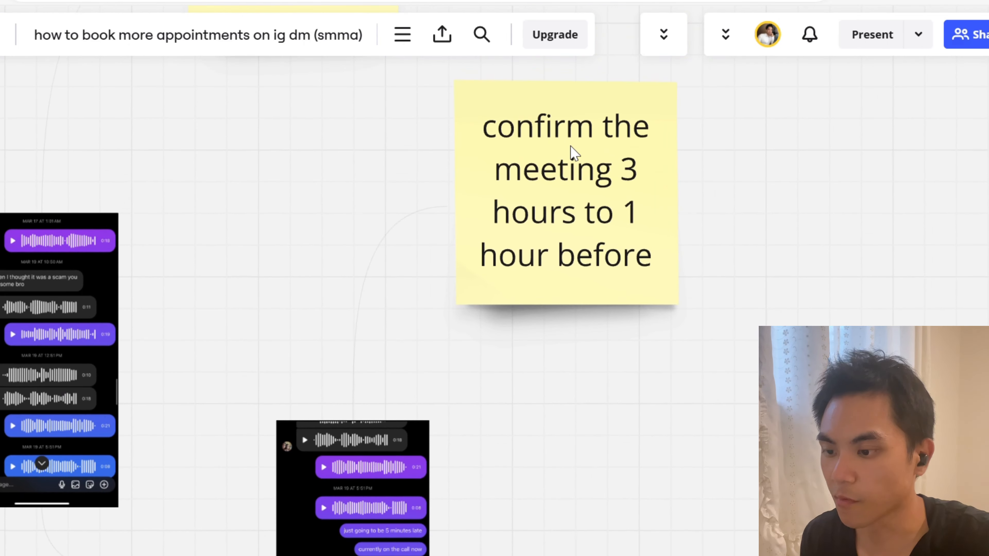
mouse_move(650, 265)
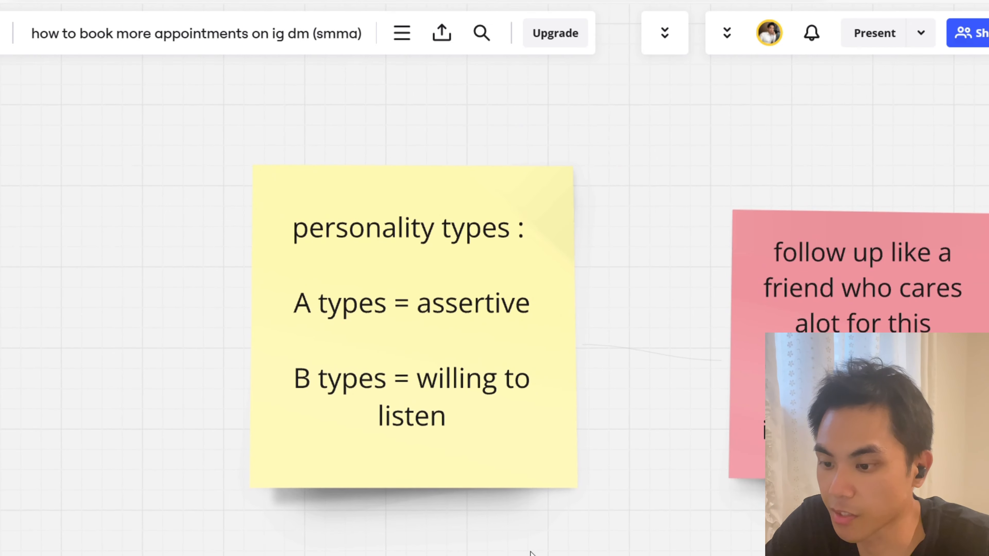
mouse_move(593, 240)
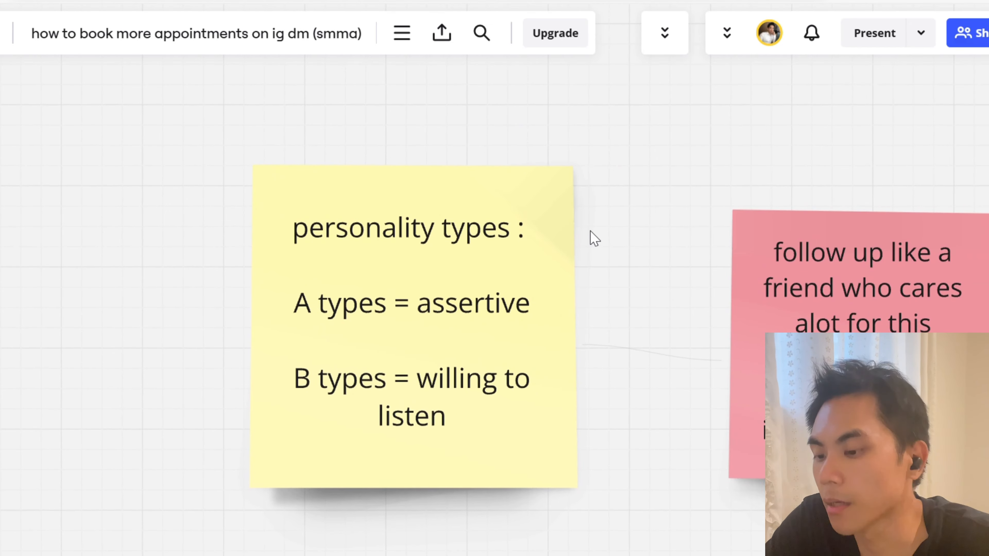